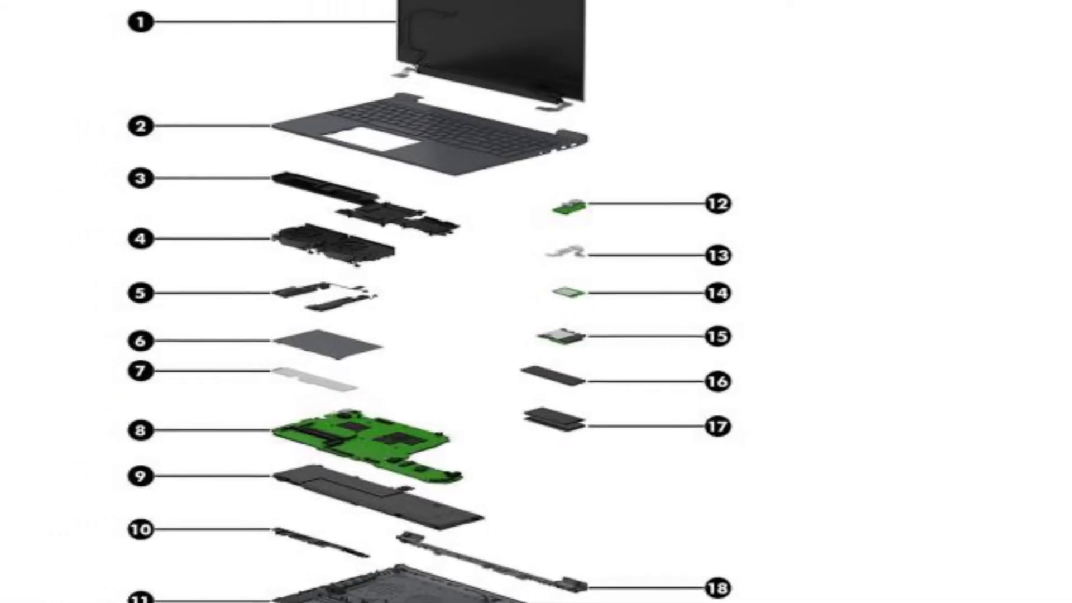
pyautogui.click(620, 566)
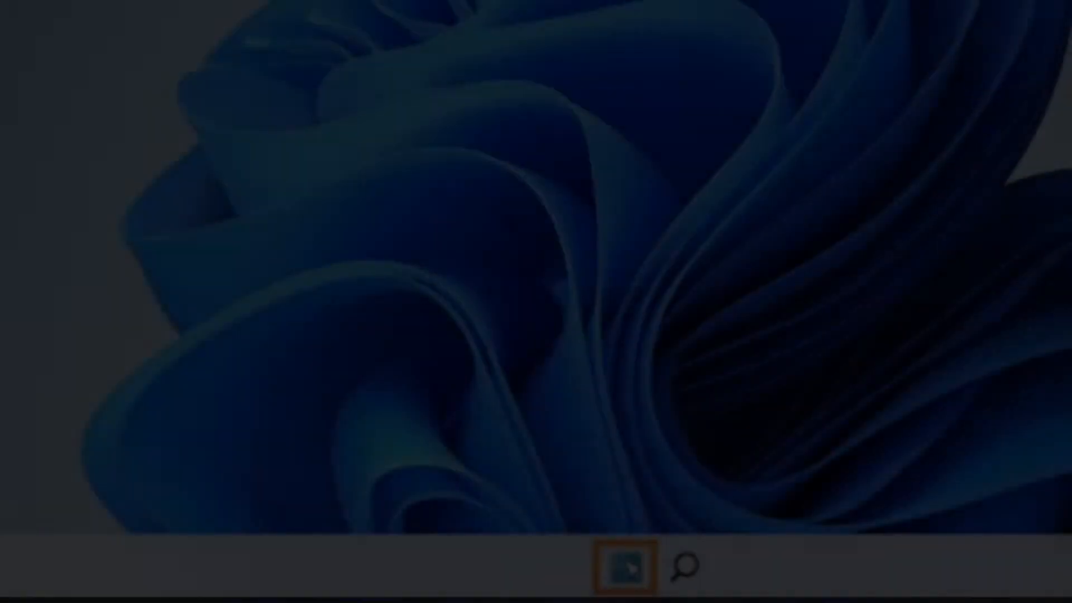